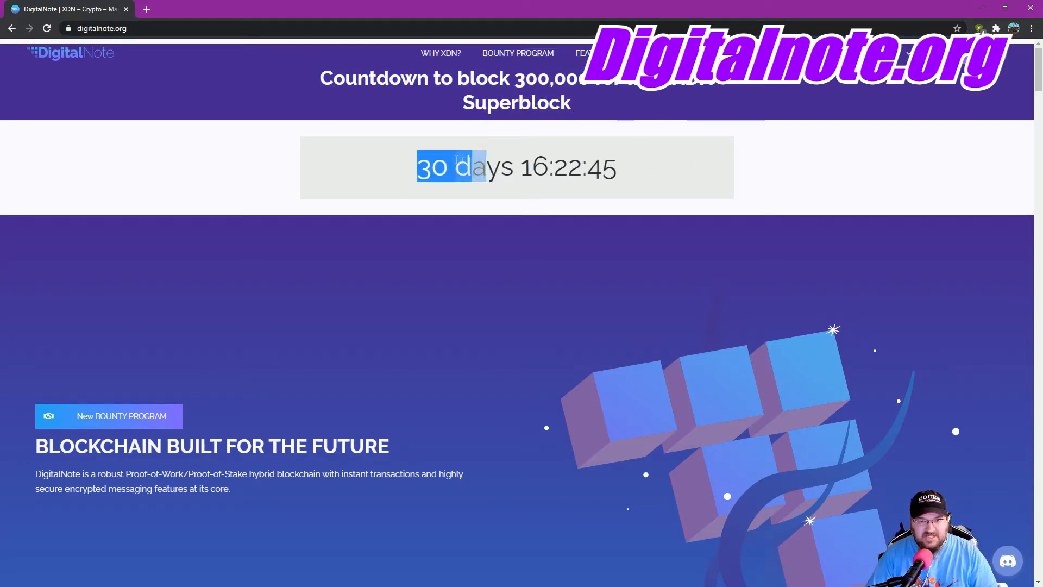
Scroll past the superblock countdown and bounty program to the Windows, Mac and Linux wallet downloads
{"action": "scroll", "scroll_direction": "down", "scroll_amount": 3}
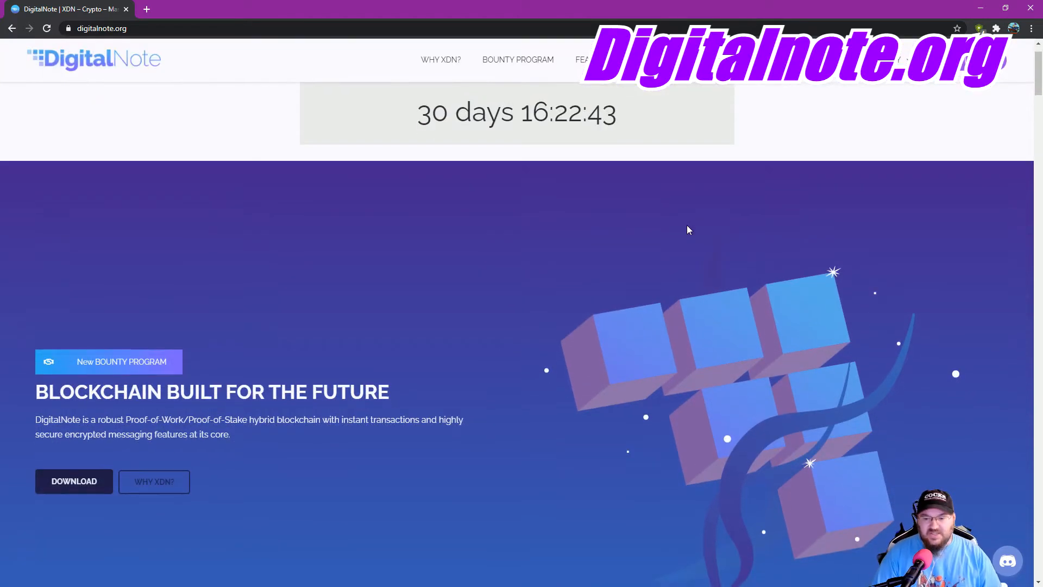
{"action": "mouse_move", "coordinate": [895, 373]}
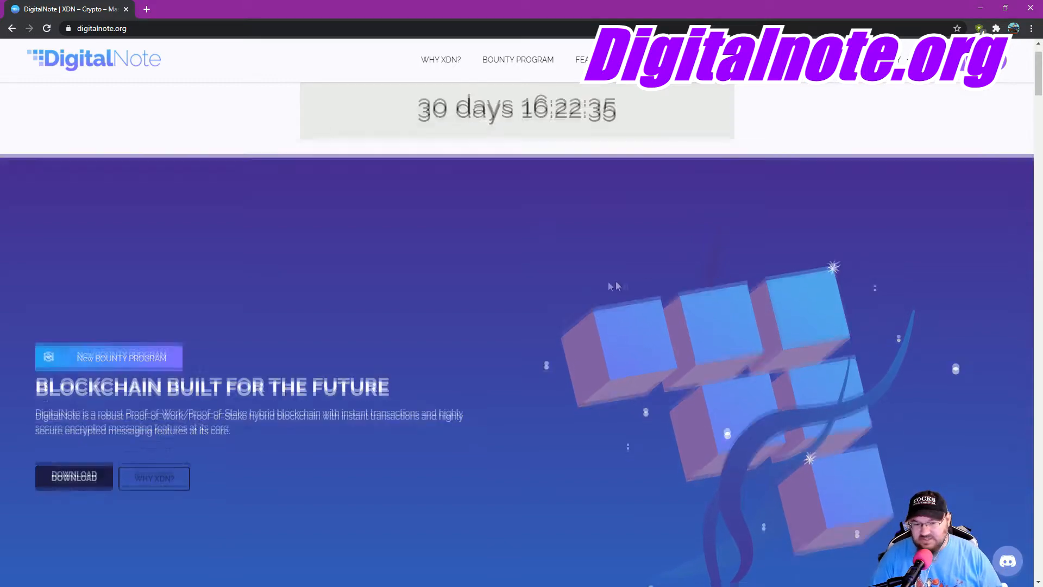
{"action": "scroll", "scroll_direction": "down", "scroll_amount": 3}
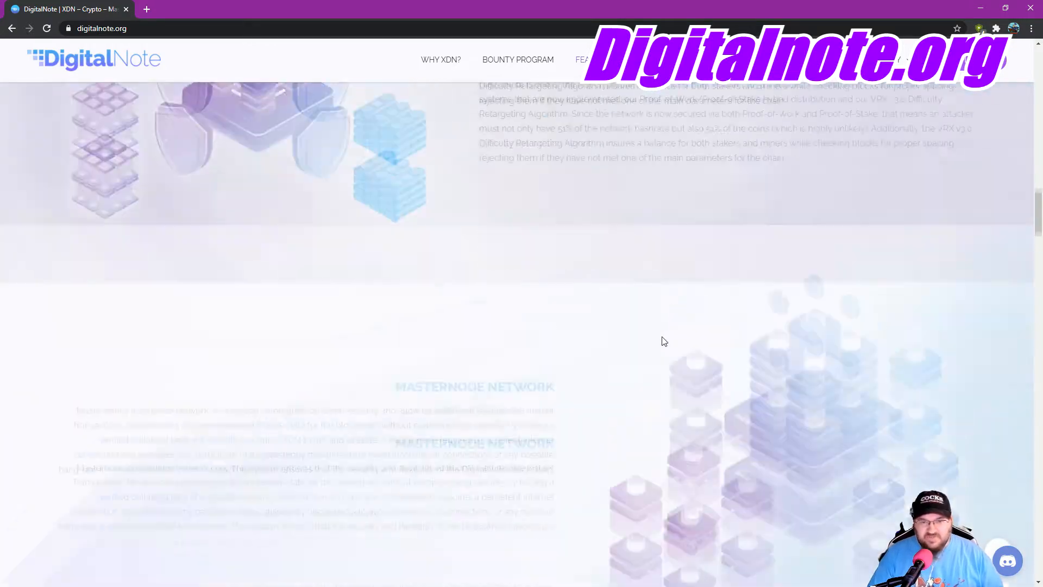
{"action": "scroll", "scroll_direction": "down", "scroll_amount": 3}
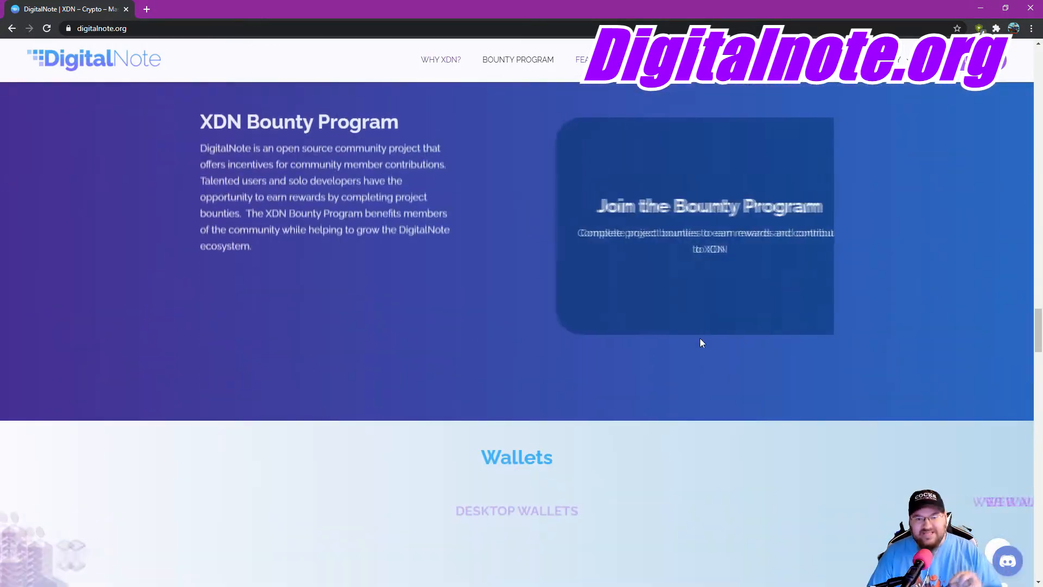
{"action": "scroll", "scroll_direction": "down", "scroll_amount": 3}
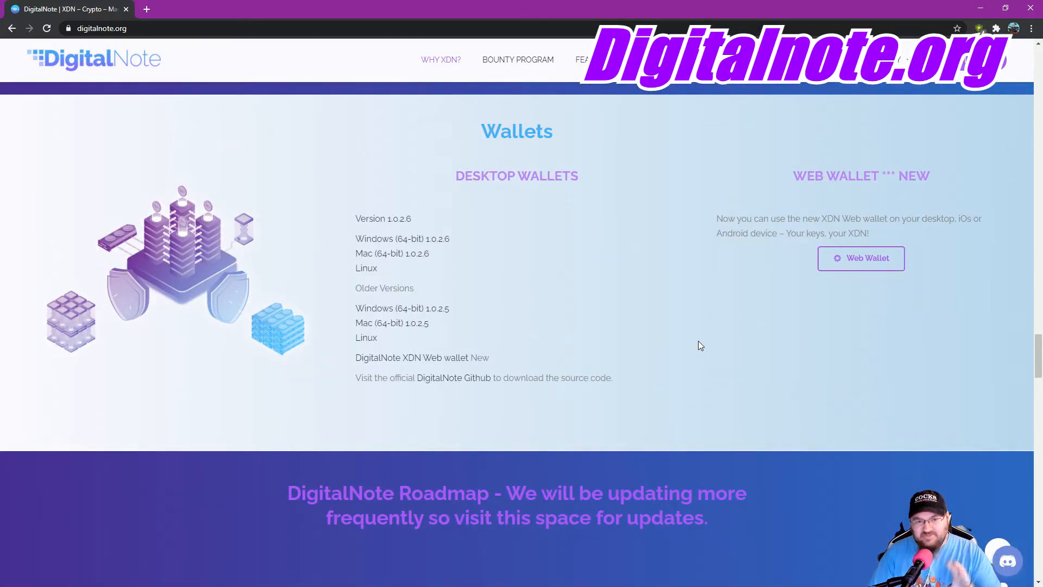
{"action": "mouse_move", "coordinate": [379, 244]}
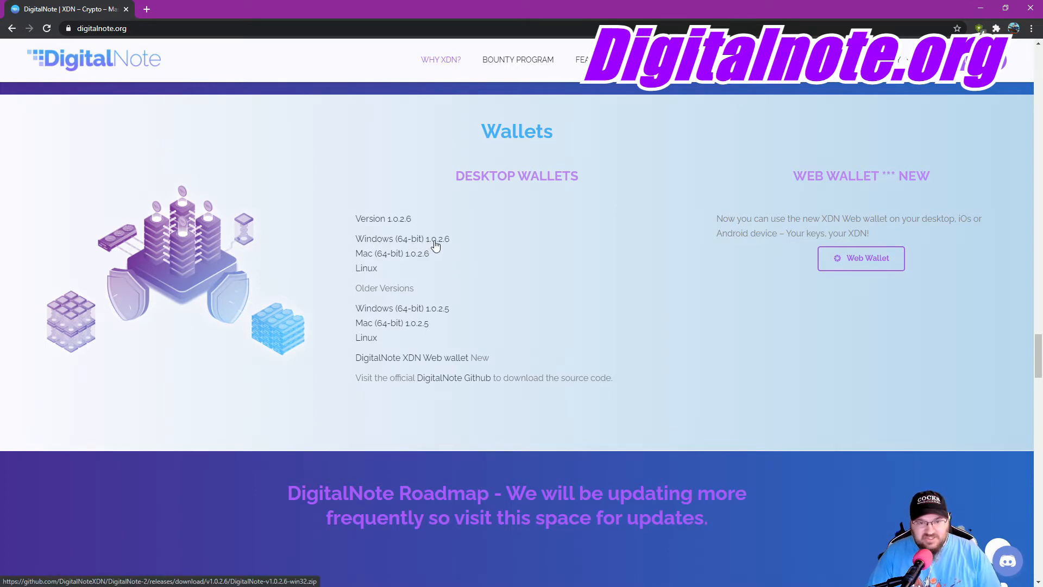
{"action": "mouse_move", "coordinate": [440, 246]}
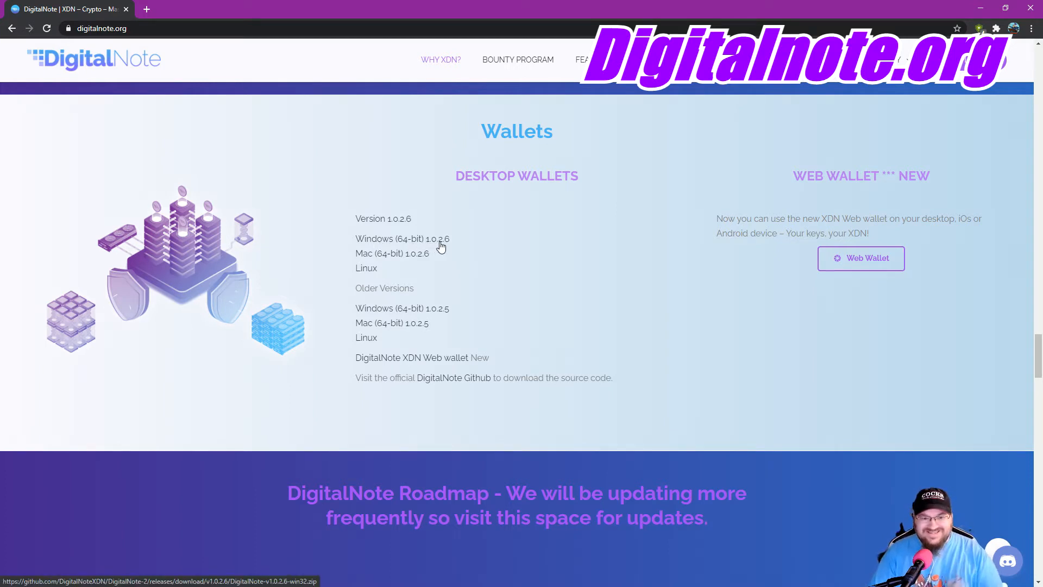
{"action": "mouse_move", "coordinate": [396, 241]}
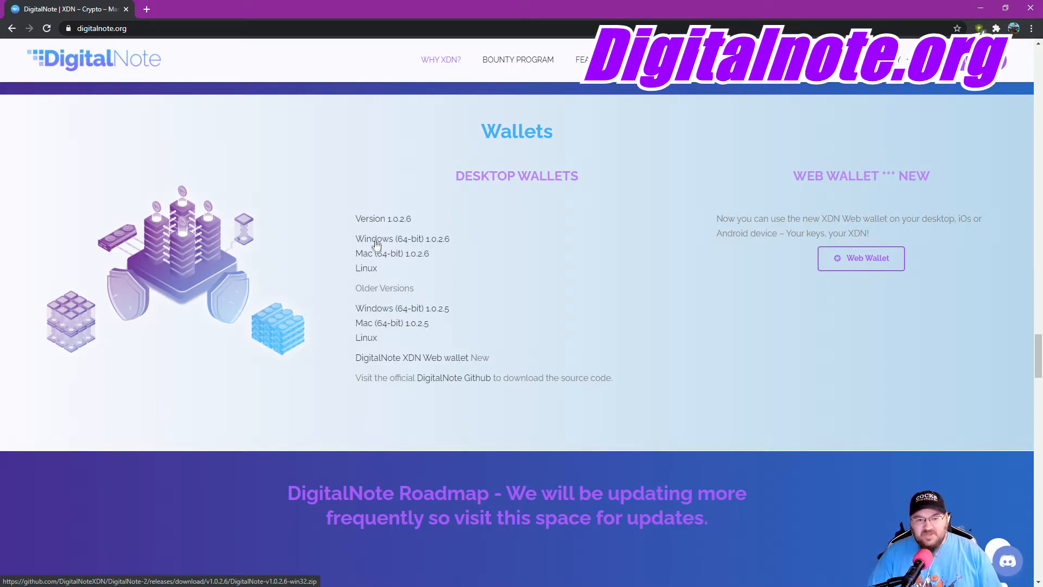
{"action": "mouse_move", "coordinate": [379, 269]}
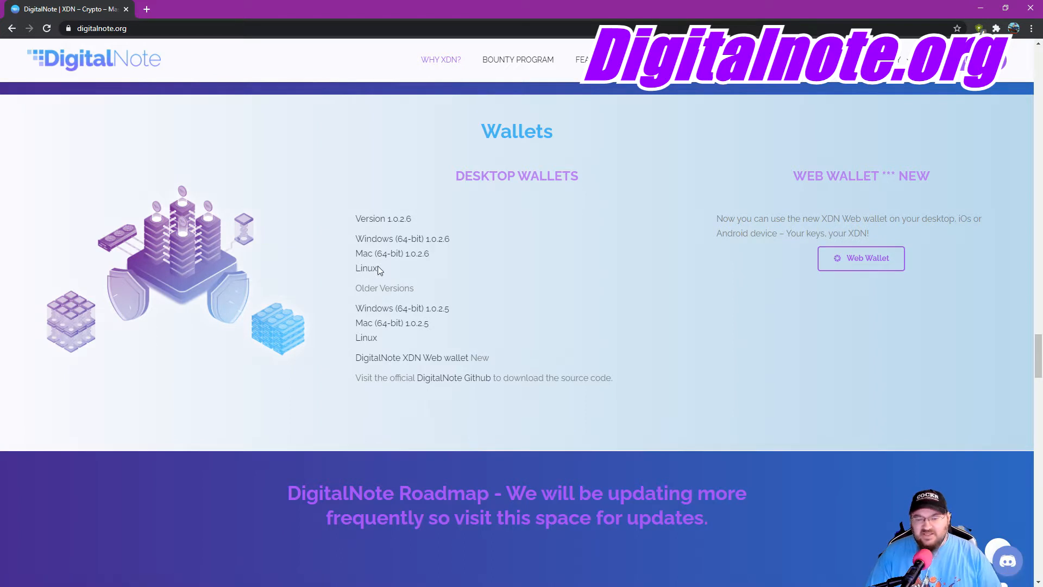
{"action": "mouse_move", "coordinate": [376, 243]}
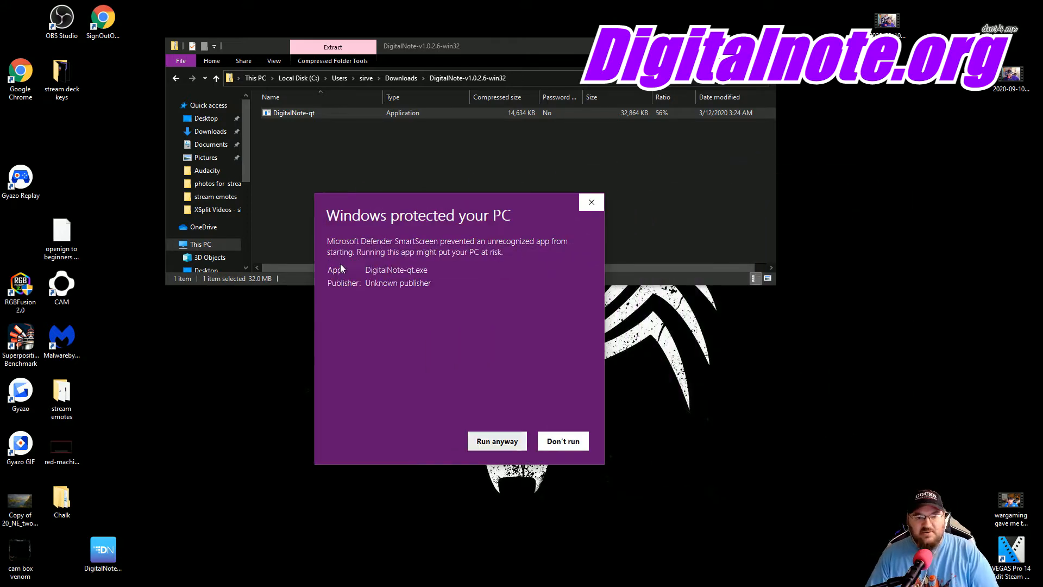
Allow DigitalNote-qt.exe past the SmartScreen warning so the wallet launches and starts syncing
{"action": "left_click", "coordinate": [497, 441]}
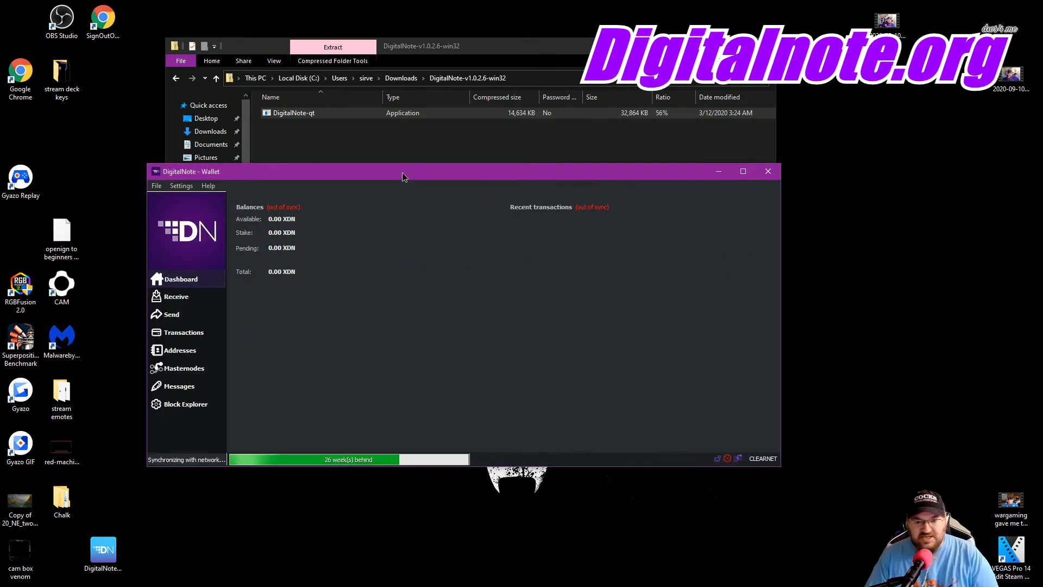
{"action": "mouse_move", "coordinate": [490, 273]}
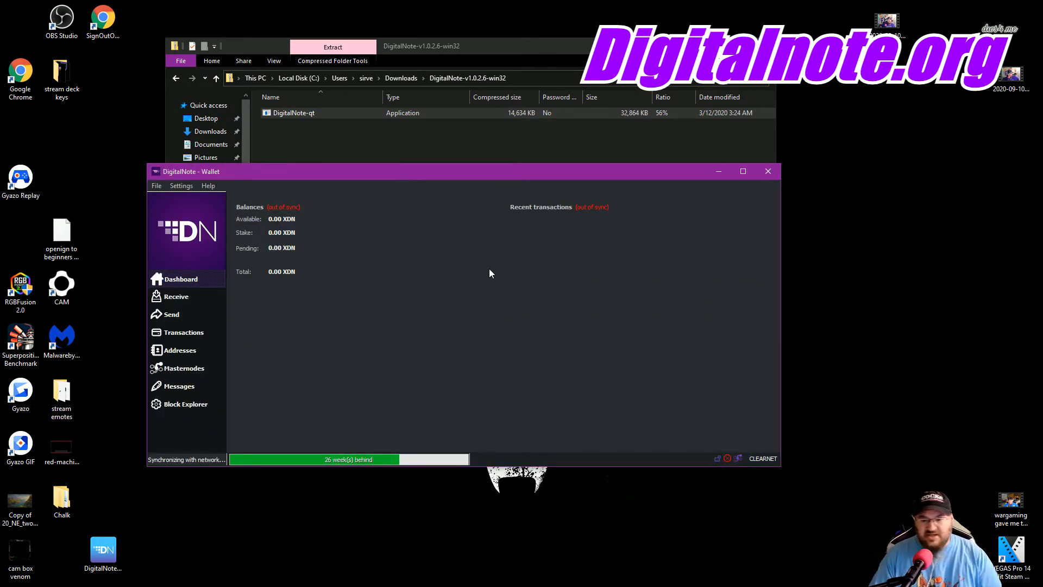
{"action": "left_click", "coordinate": [208, 186]}
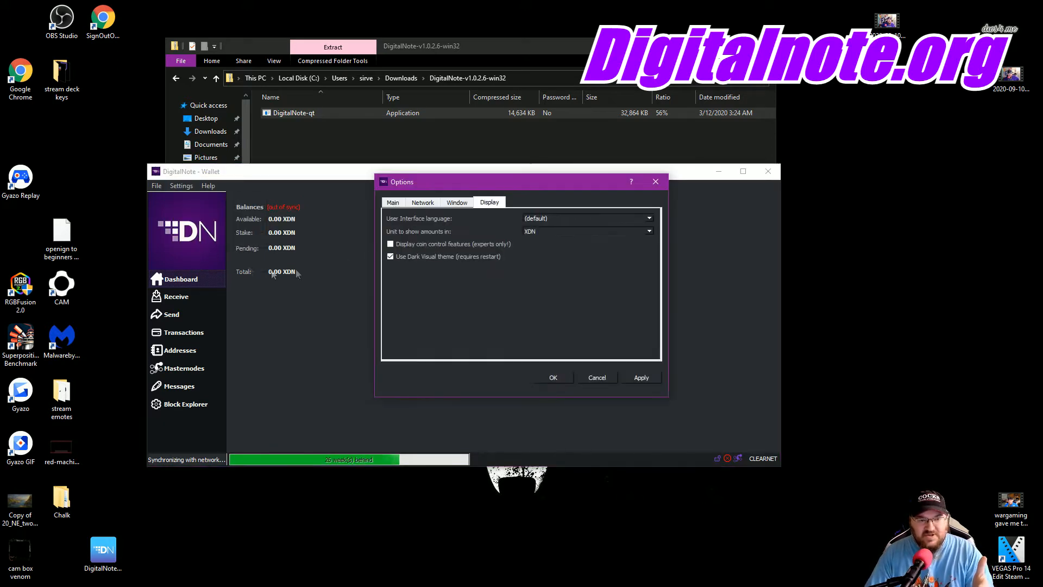
{"action": "left_click", "coordinate": [390, 256]}
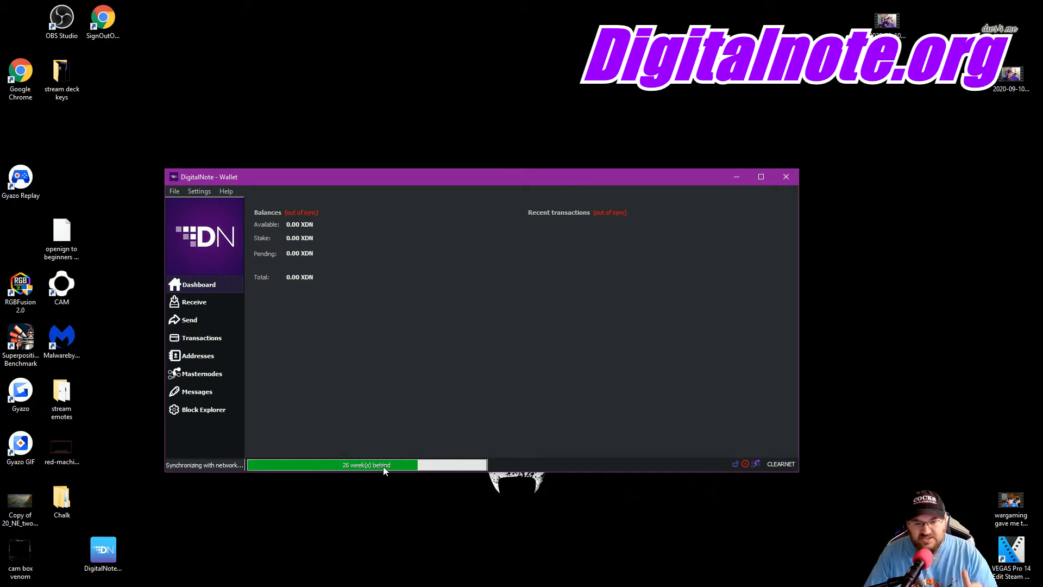
{"action": "mouse_move", "coordinate": [382, 465]}
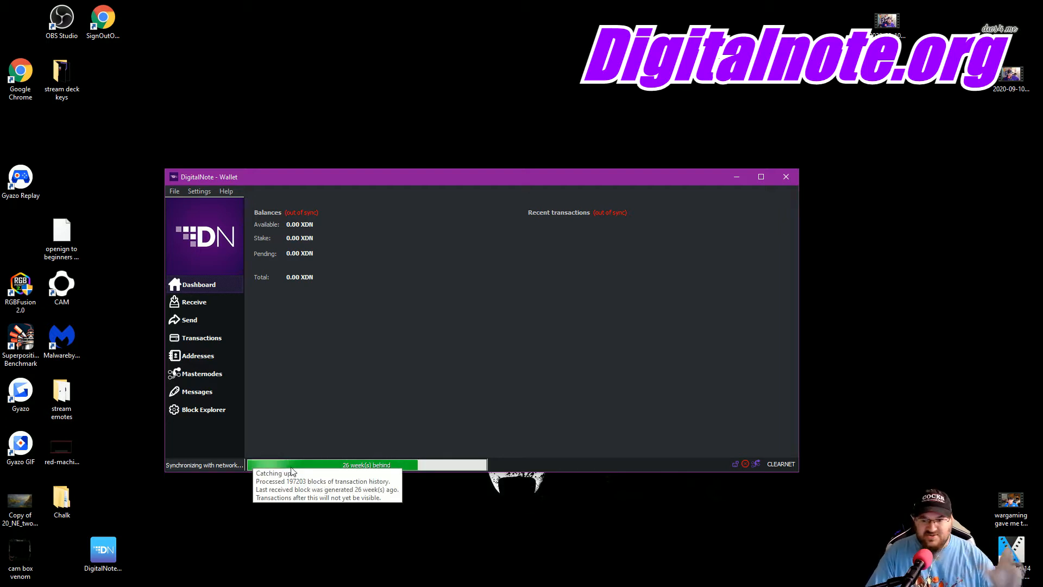
{"action": "mouse_move", "coordinate": [378, 465]}
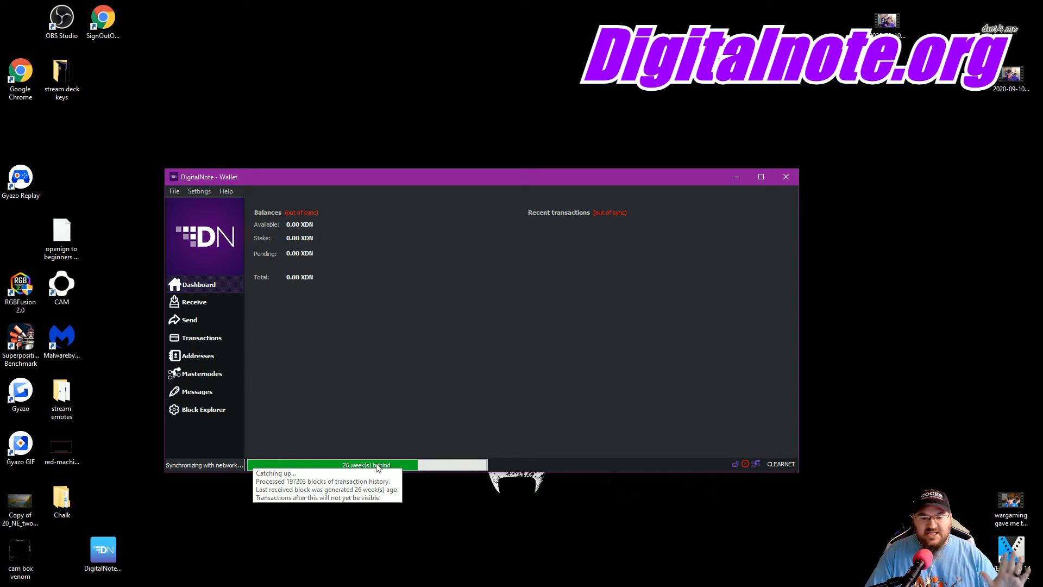
{"action": "mouse_move", "coordinate": [419, 413]}
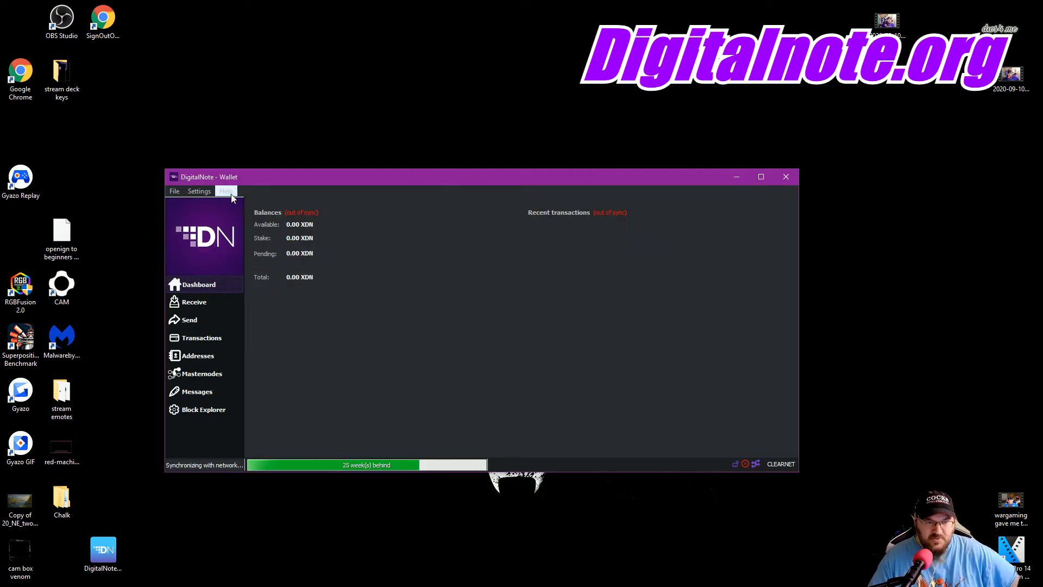
Open the wallet's data directory from the Help menu to see wallet.dat and blk0001.dat
{"action": "left_click", "coordinate": [225, 191]}
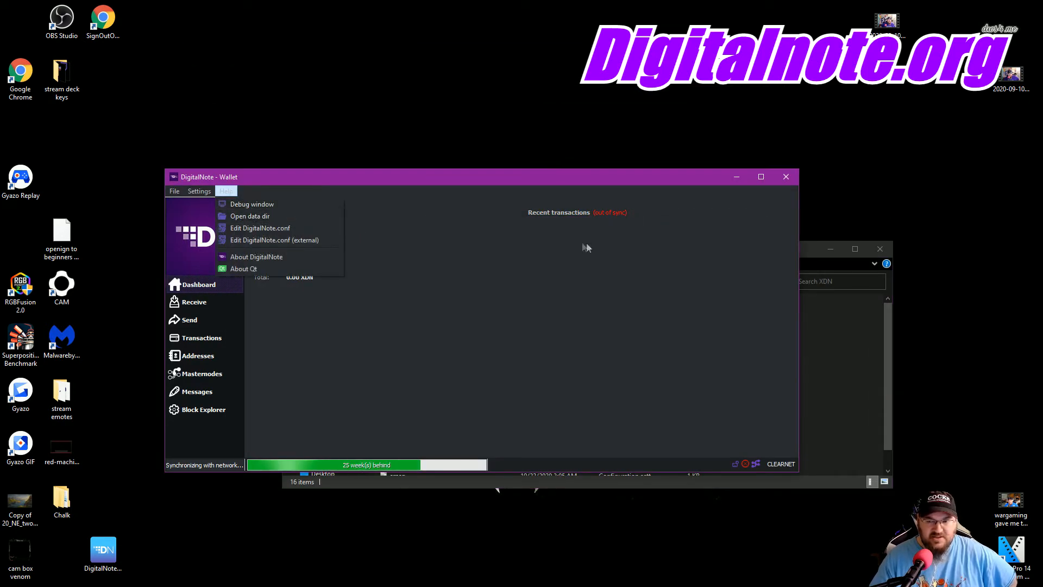
{"action": "left_click", "coordinate": [249, 215]}
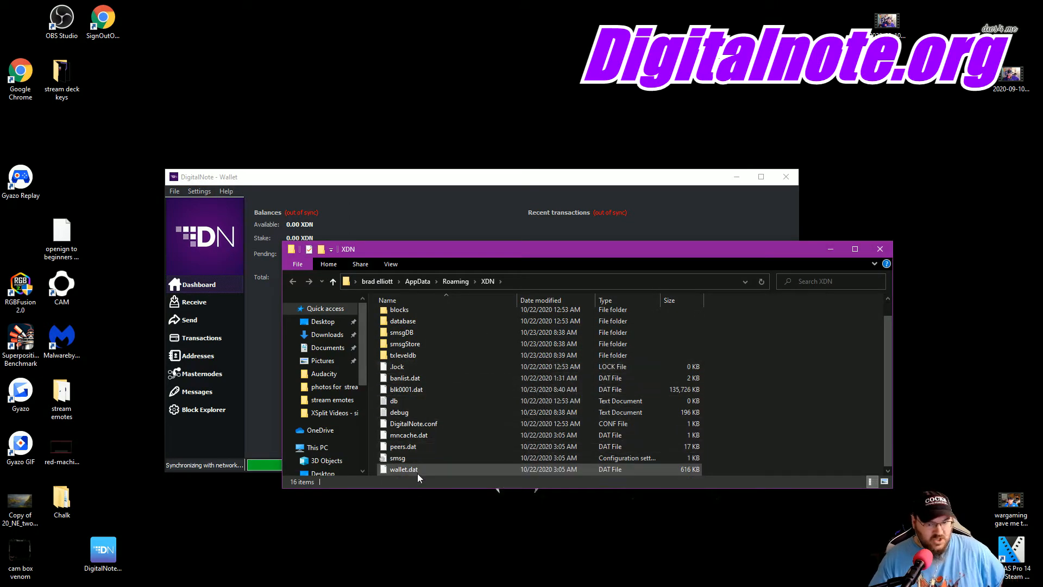
{"action": "mouse_move", "coordinate": [402, 469]}
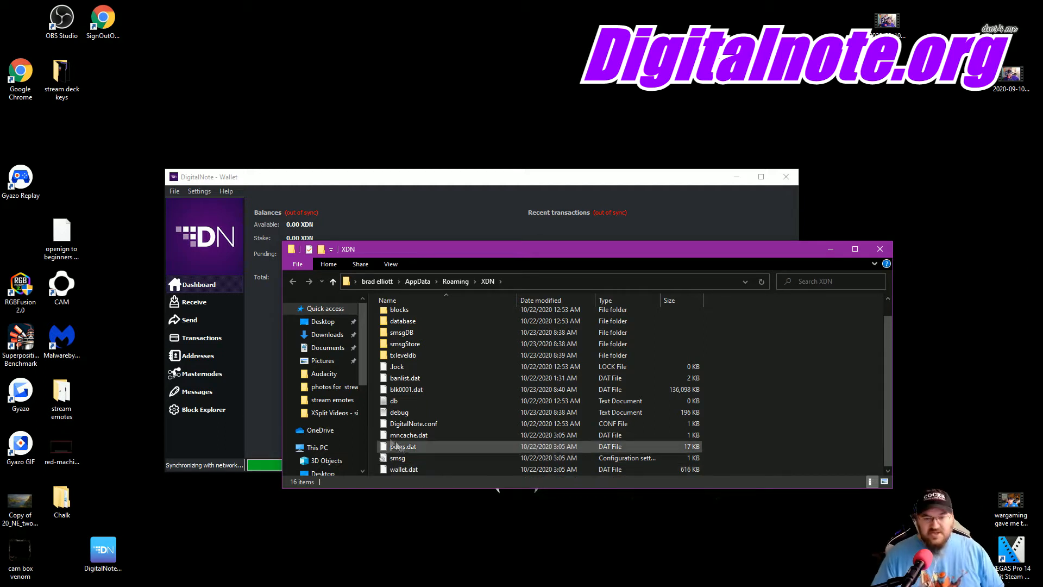
{"action": "mouse_move", "coordinate": [403, 469]}
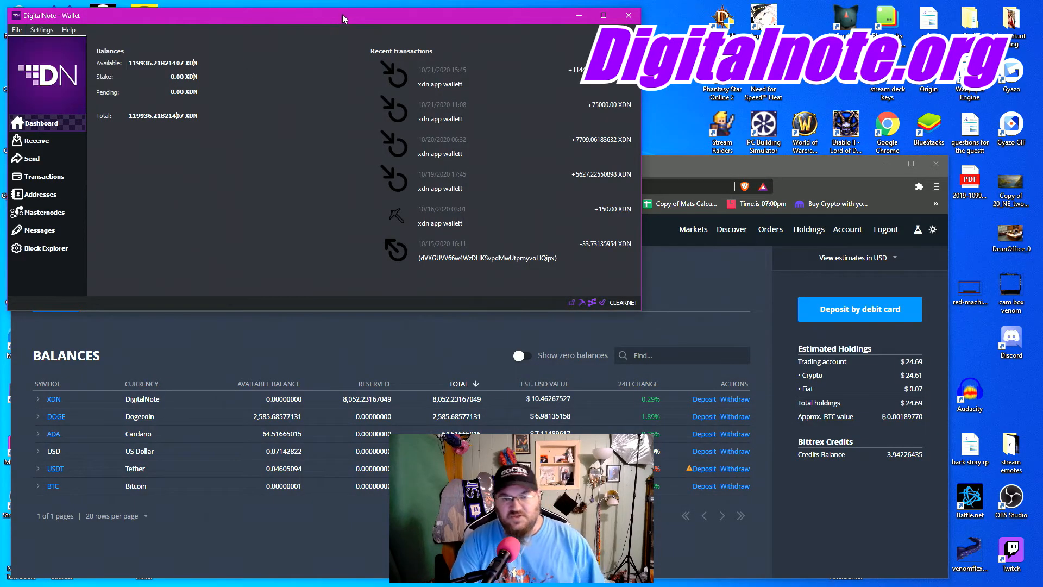
{"action": "mouse_move", "coordinate": [392, 133]}
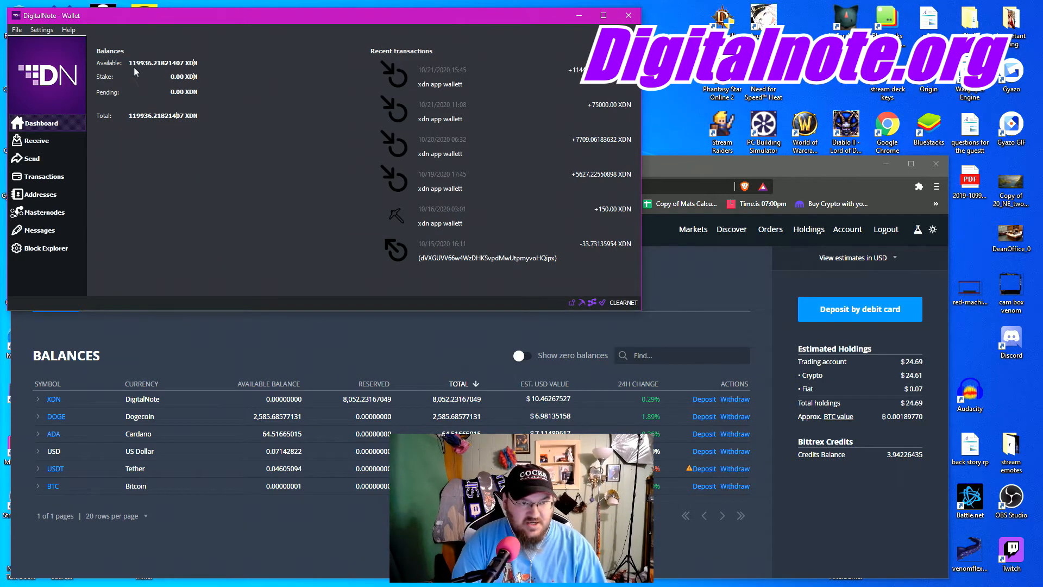
{"action": "mouse_move", "coordinate": [136, 71]}
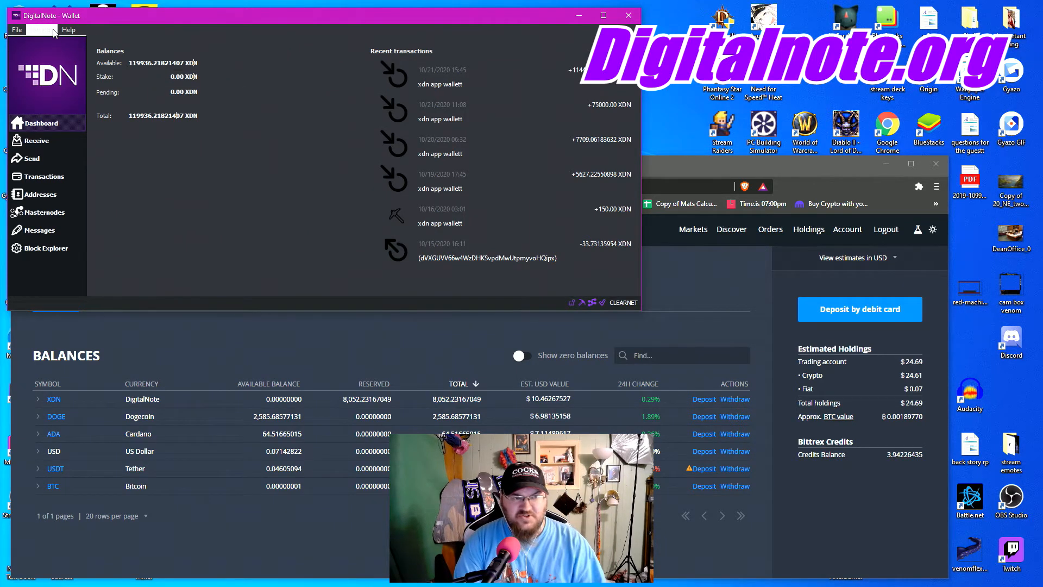
Show the Settings menu with Encrypt Wallet, Change Passphrase and Lock Wallet
{"action": "left_click", "coordinate": [17, 29]}
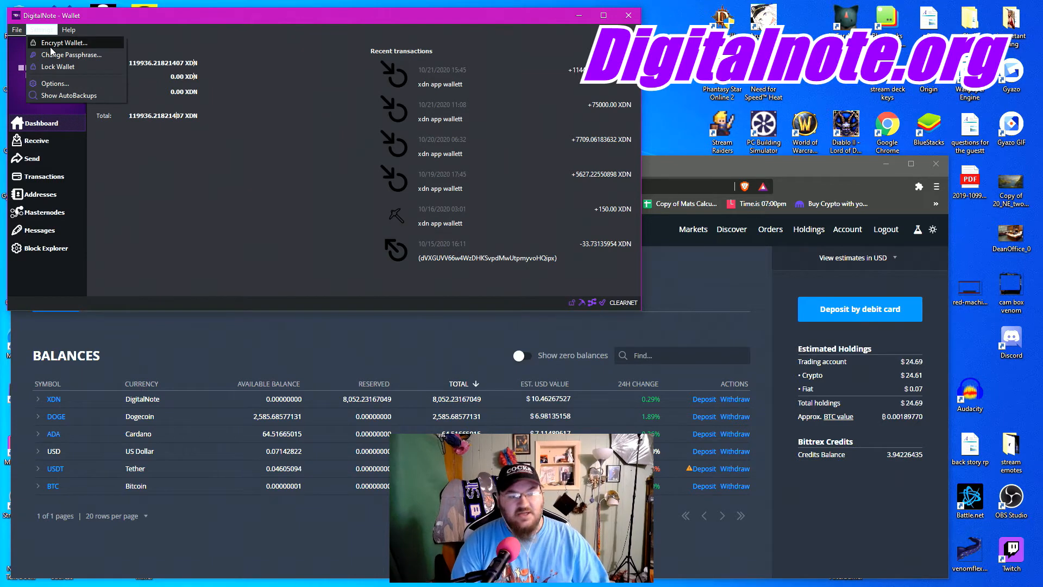
{"action": "mouse_move", "coordinate": [70, 54]}
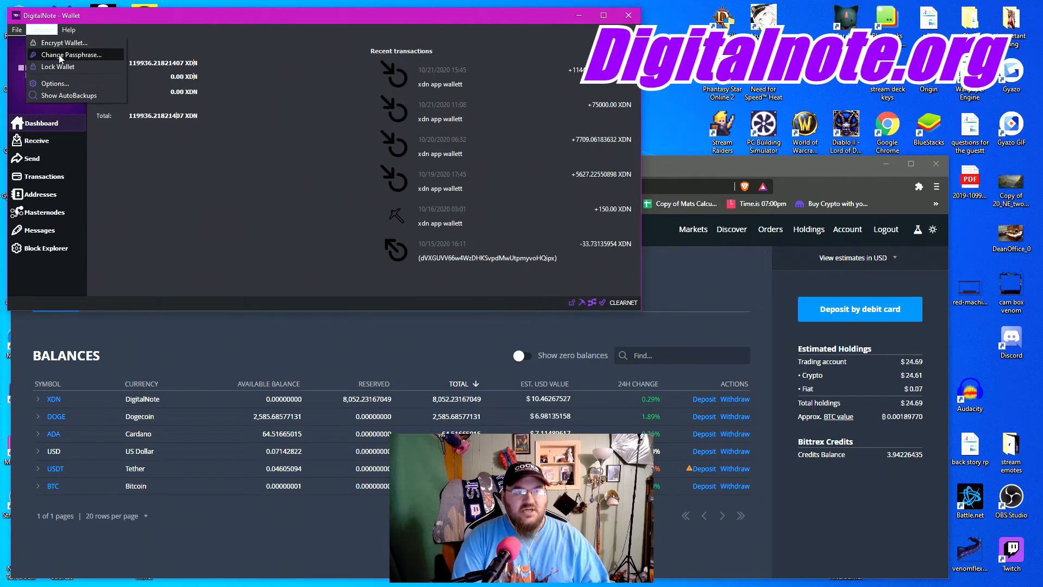
{"action": "mouse_move", "coordinate": [58, 66]}
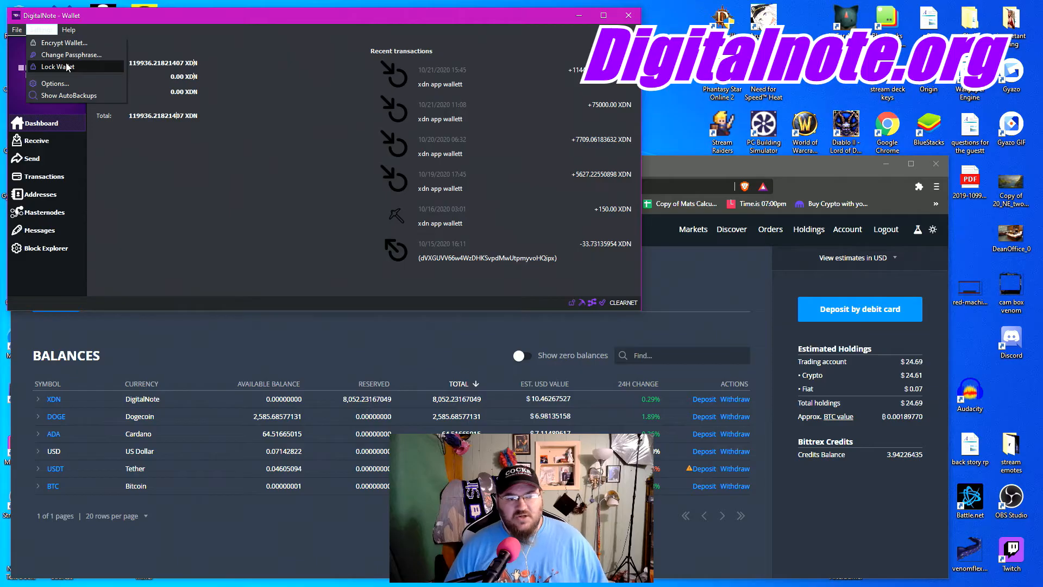
Look through the Help menu's debug window, data directory, config file and about entries
{"action": "left_click", "coordinate": [42, 30]}
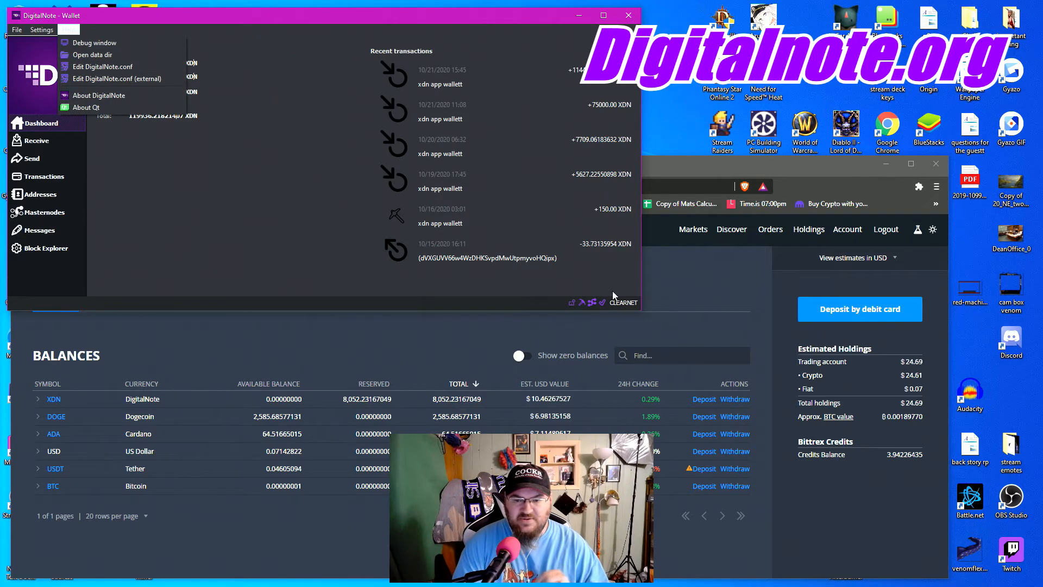
{"action": "mouse_move", "coordinate": [622, 302]}
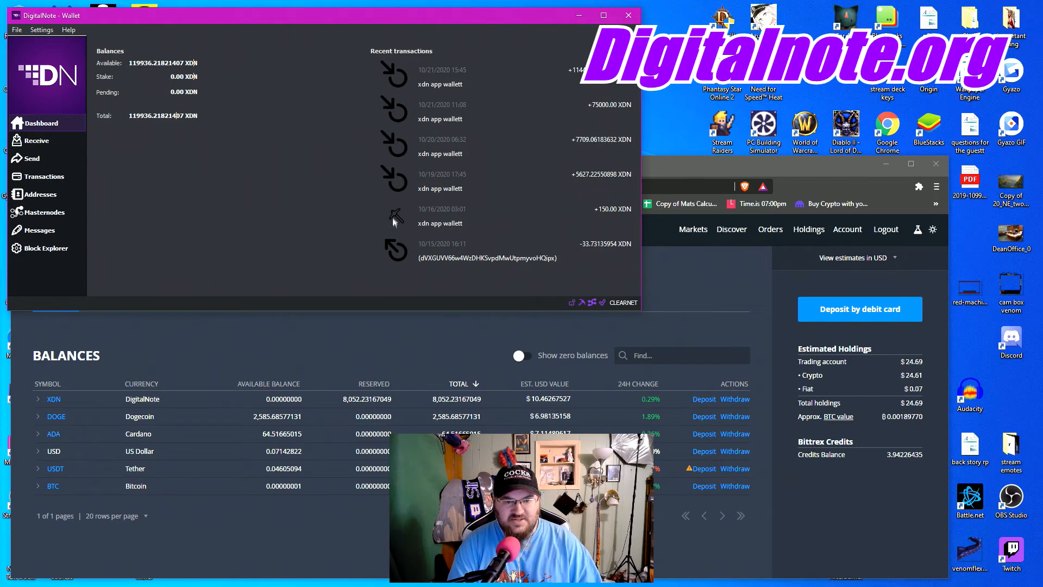
{"action": "mouse_move", "coordinate": [598, 303]}
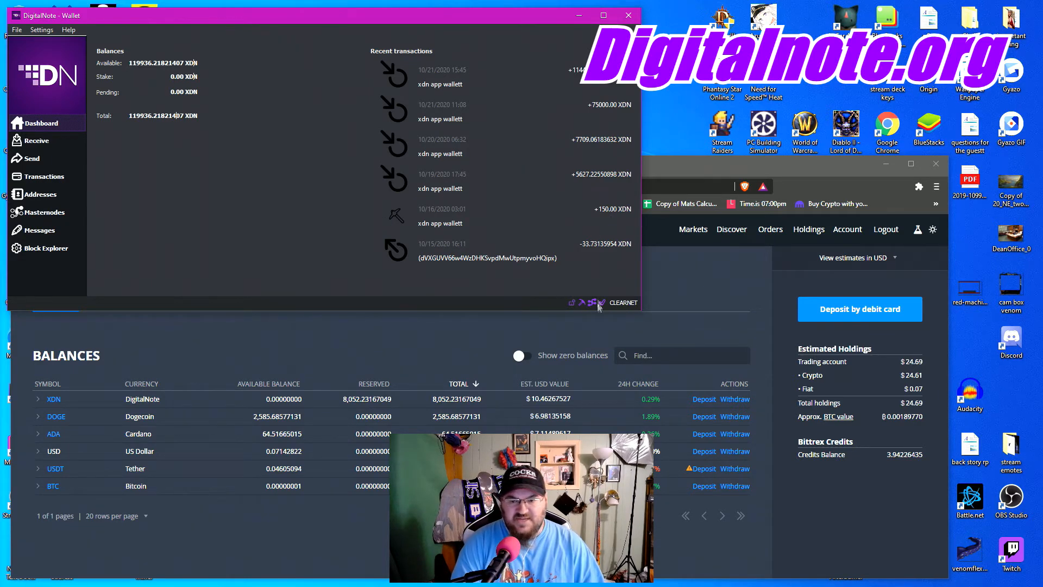
{"action": "mouse_move", "coordinate": [591, 302]}
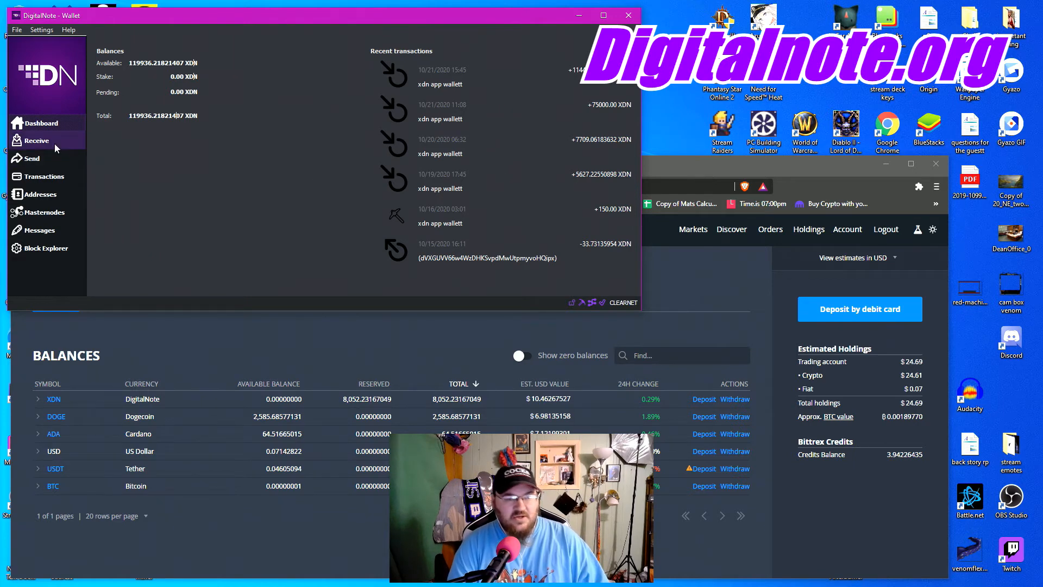
{"action": "mouse_move", "coordinate": [37, 140]}
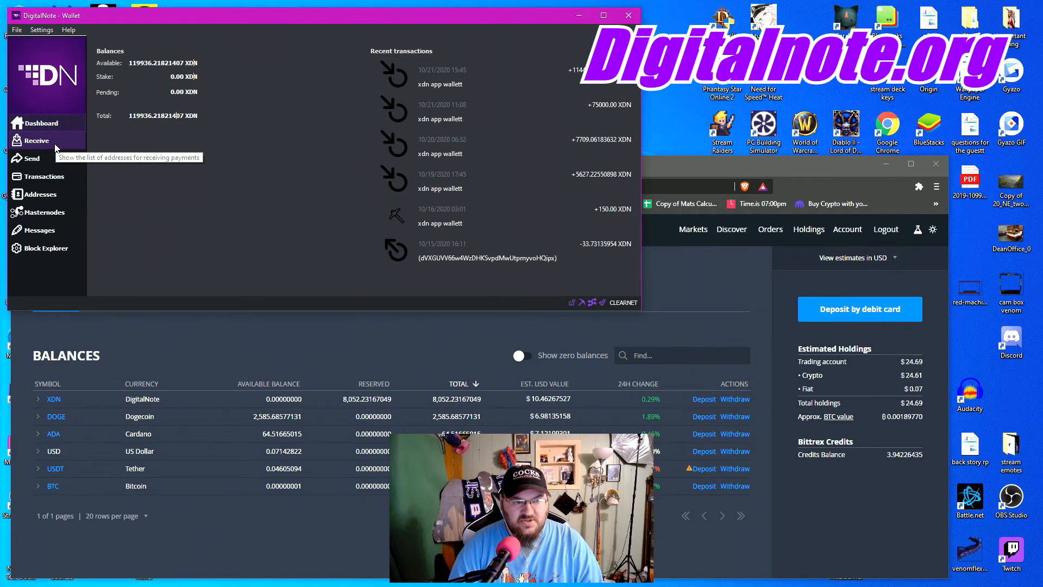
Copy the 'xdn app wallett' address from the Receive addresses list
{"action": "left_click", "coordinate": [38, 140]}
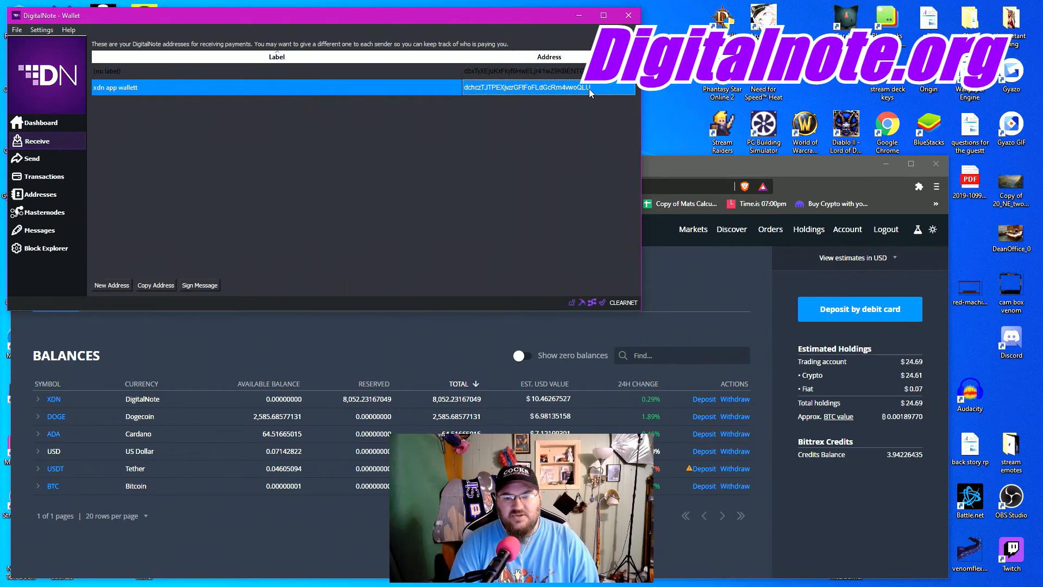
{"action": "right_click", "coordinate": [525, 87]}
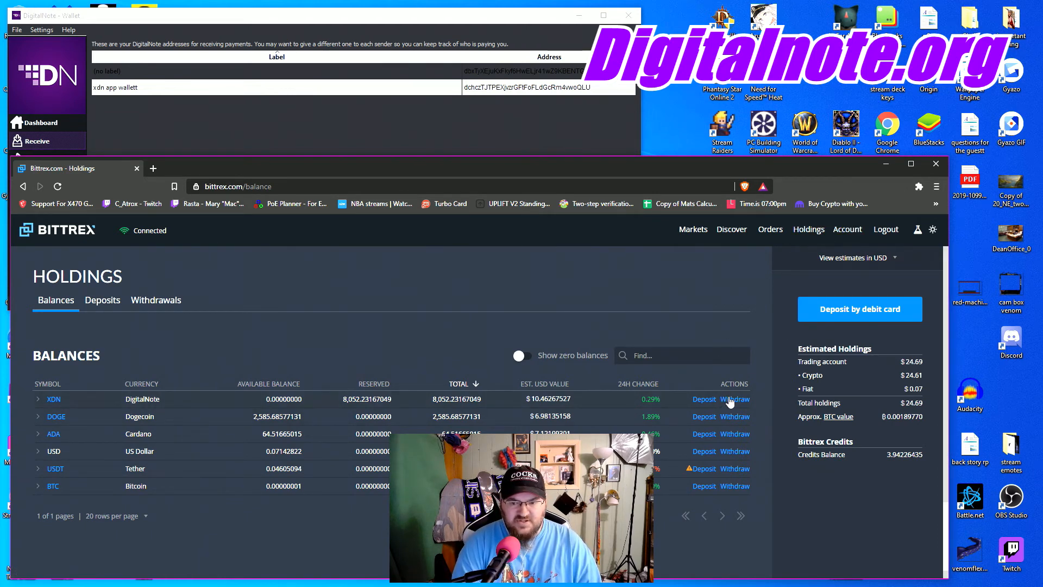
{"action": "left_click", "coordinate": [734, 398]}
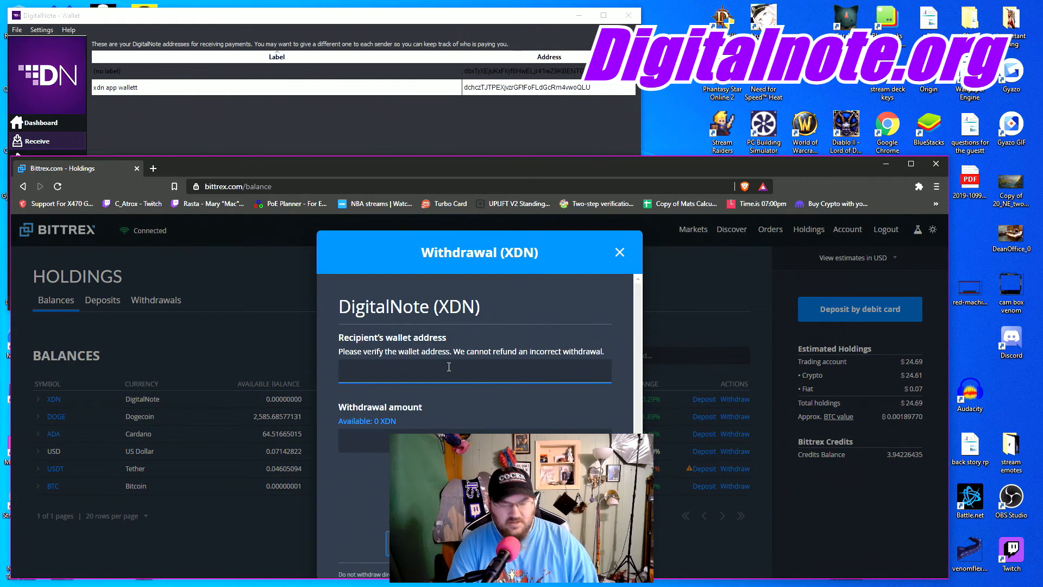
{"action": "type", "text": "dchczTJTPEXjvzrGFtFoFLdGcRm4vwoQLU"}
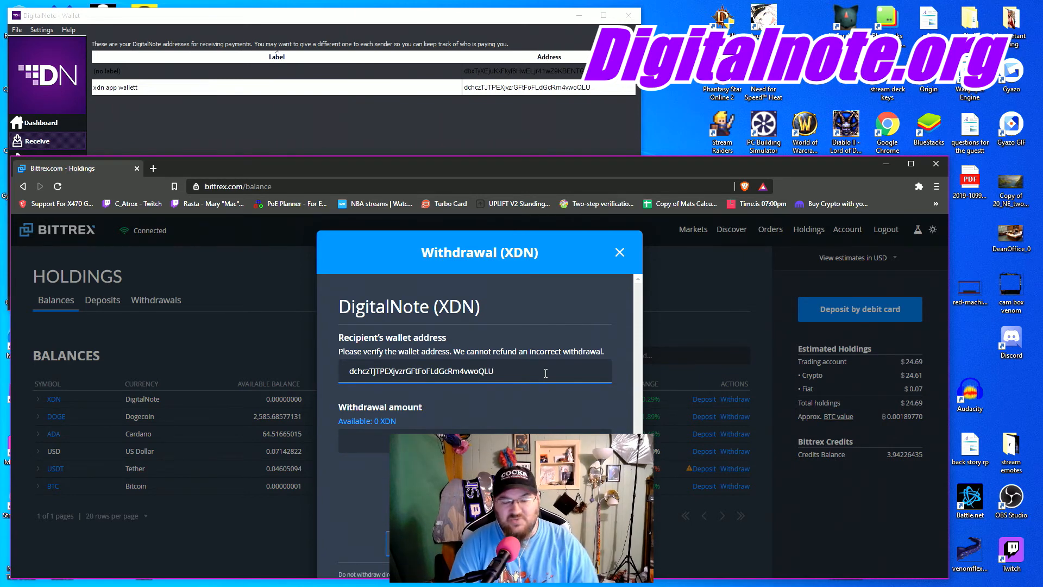
{"action": "left_click", "coordinate": [362, 440]}
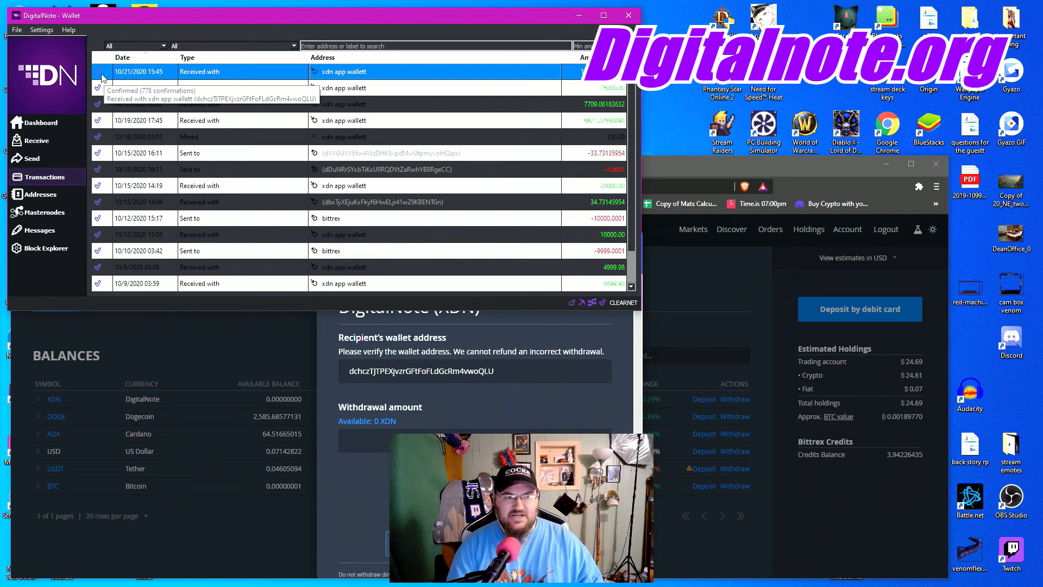
Return to the dashboard, then view the full transaction history with the latest receipt's 778 confirmations
{"action": "left_click", "coordinate": [38, 123]}
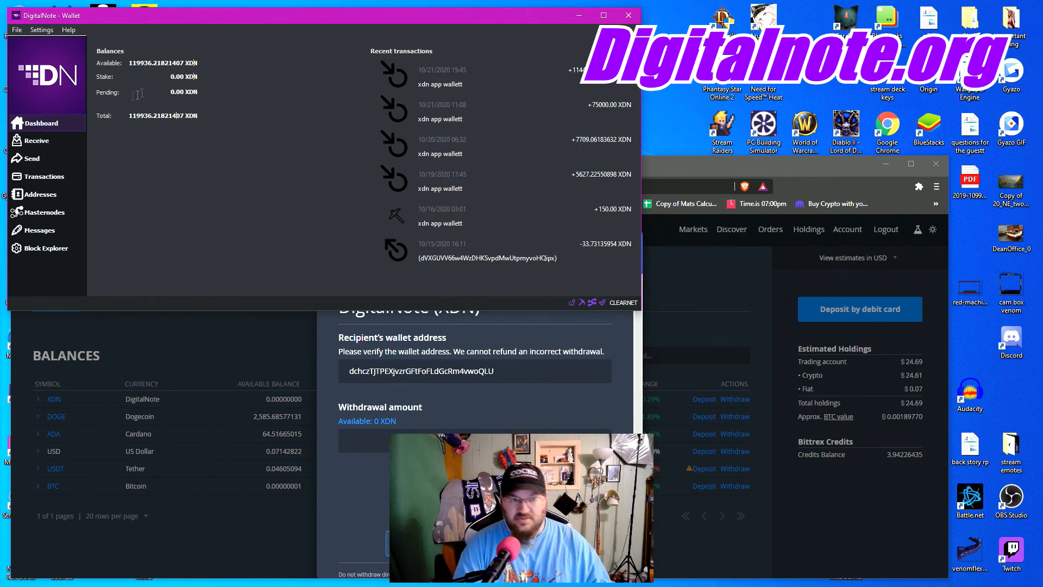
{"action": "mouse_move", "coordinate": [193, 92]}
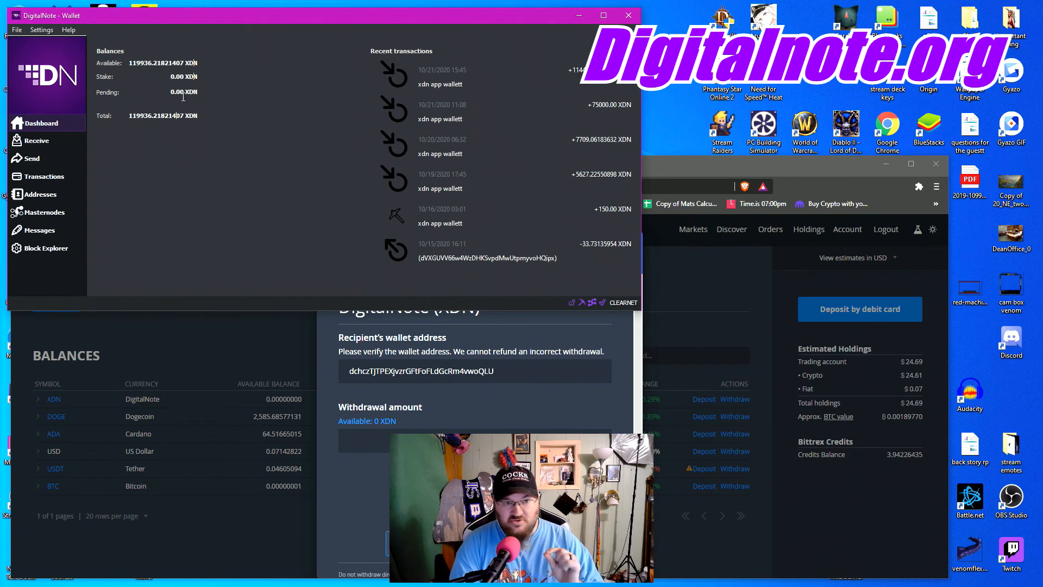
{"action": "mouse_move", "coordinate": [184, 92]}
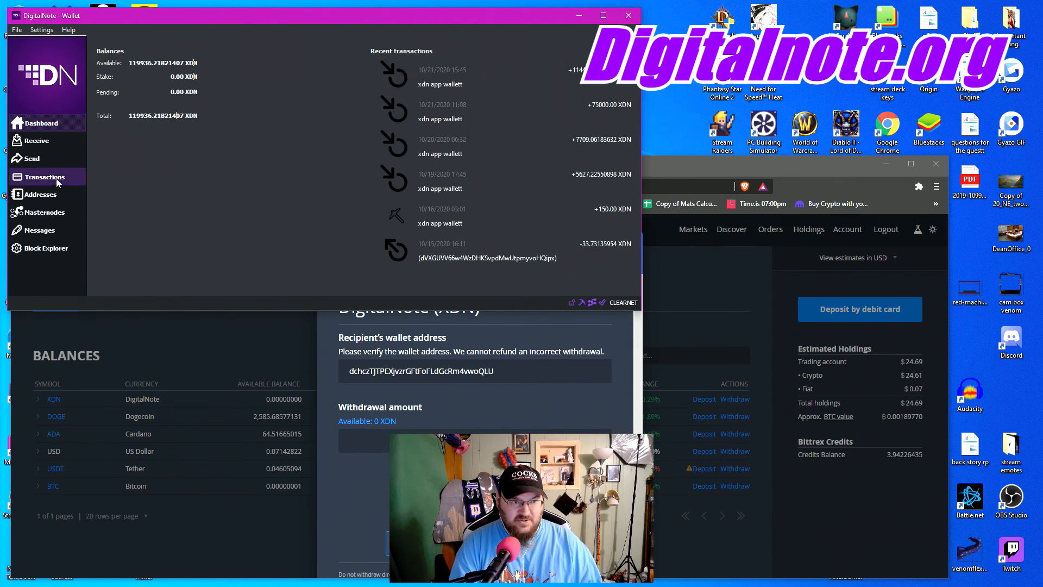
{"action": "left_click", "coordinate": [43, 176]}
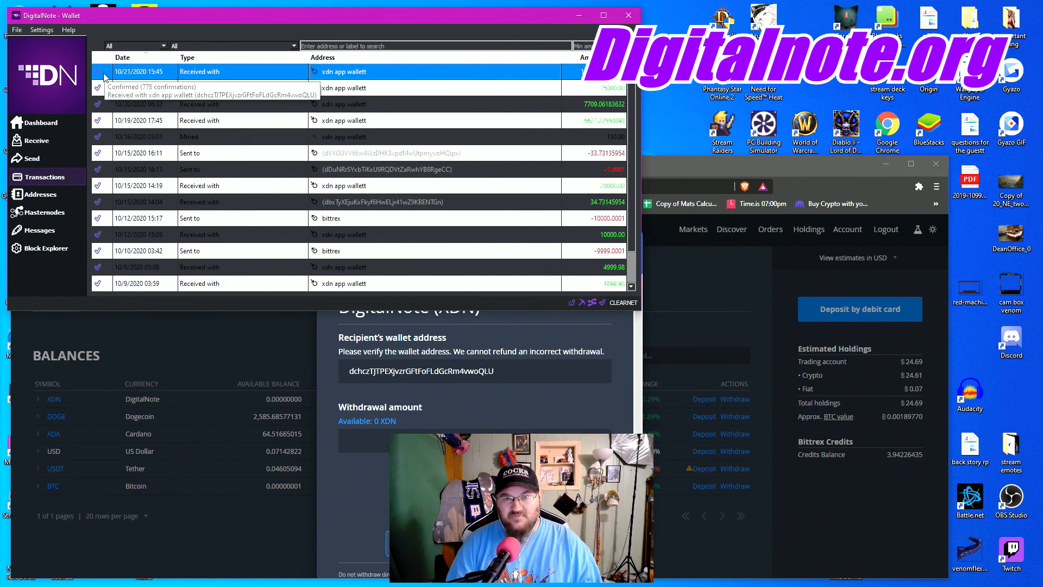